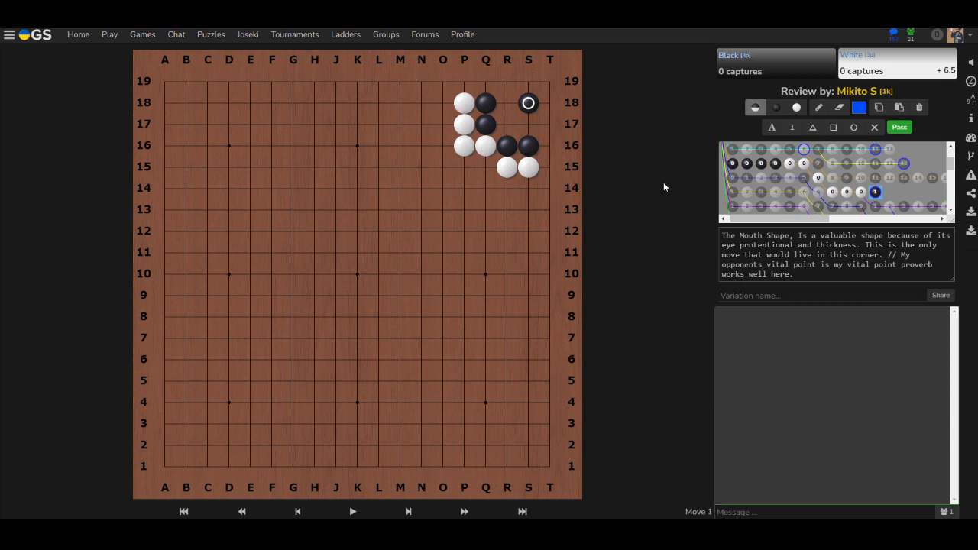
Play the upper-right corner line to move 8 with White surrounding the black group
left_click(242, 510)
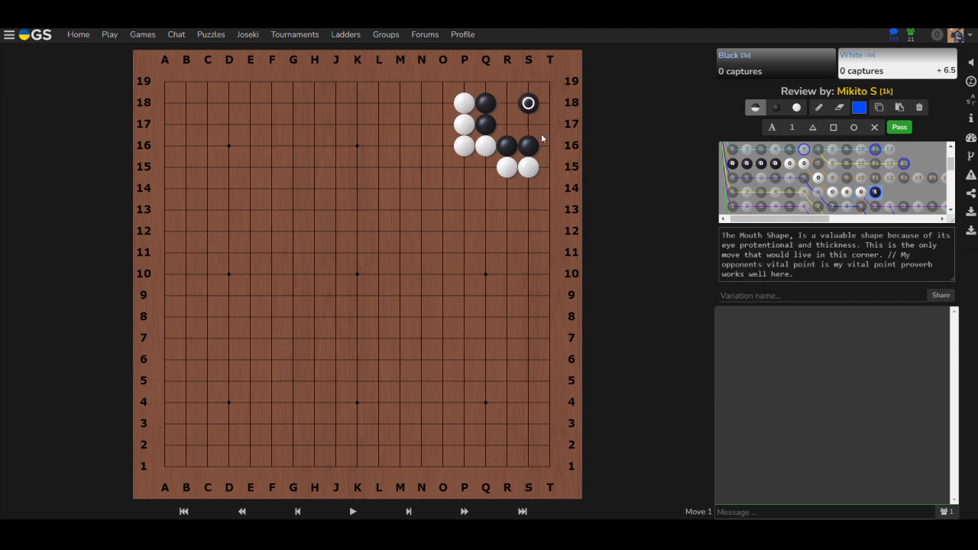
left_click(508, 102)
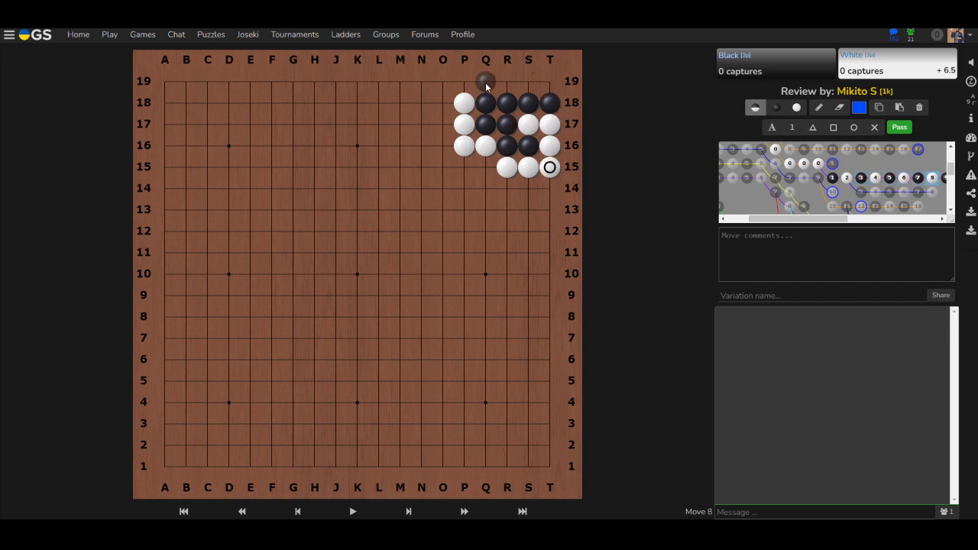
left_click(486, 81)
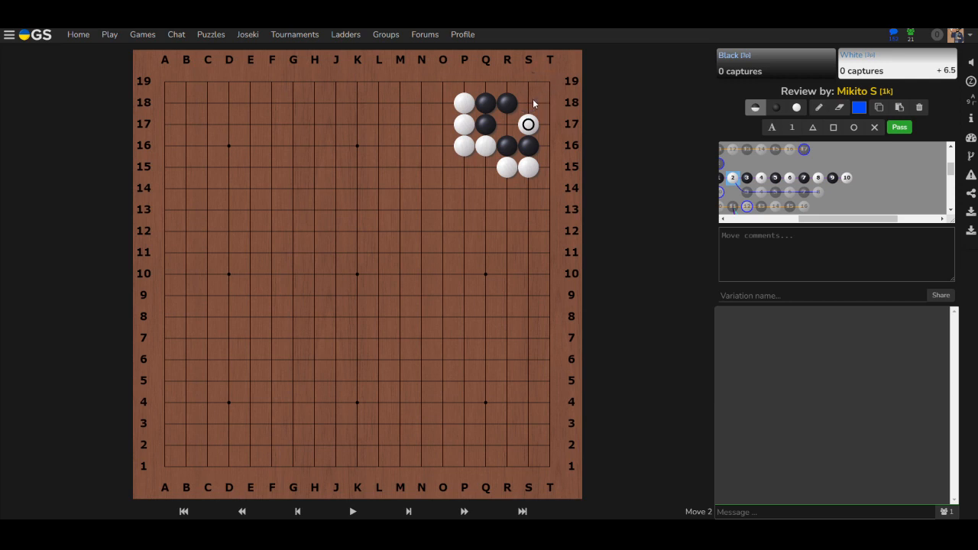
Play White's vital point at S17, Black's reply, then White at S18
left_click(550, 124)
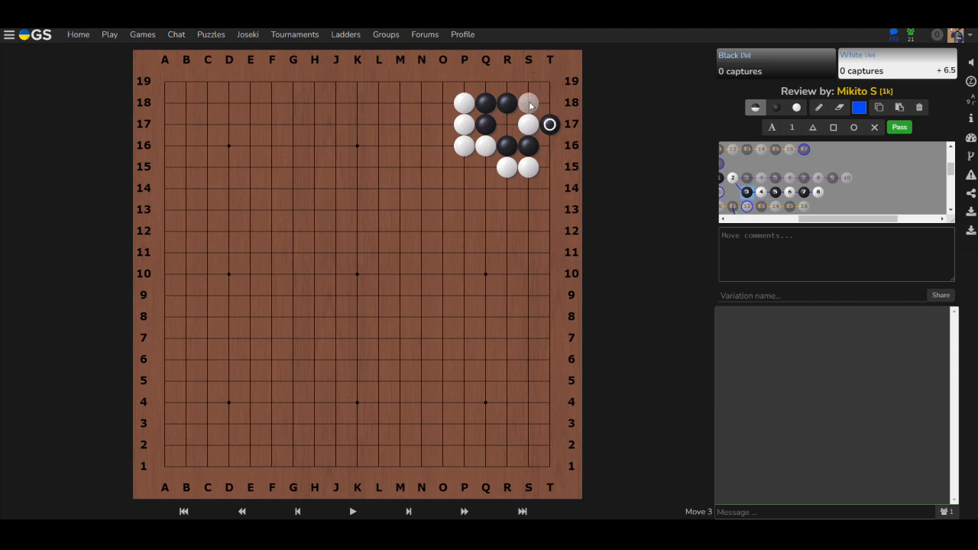
left_click(529, 102)
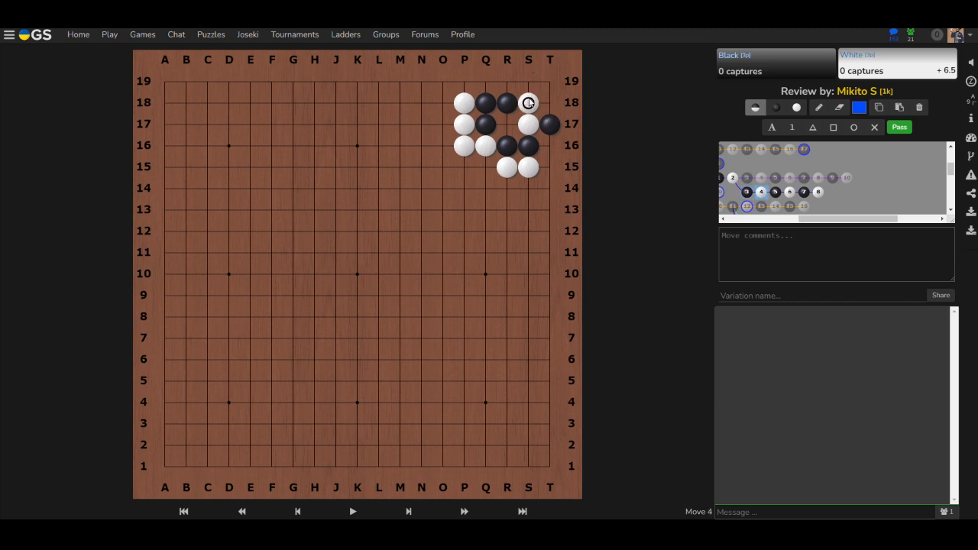
left_click(529, 81)
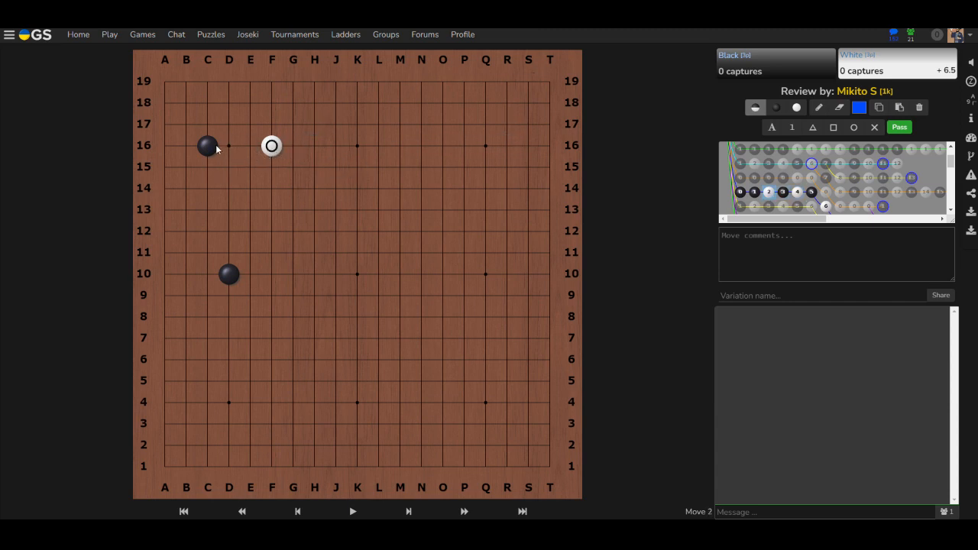
Play Black H17, White D15, Black D16 and continue to move 10 forming White's mouth shape
left_click(315, 123)
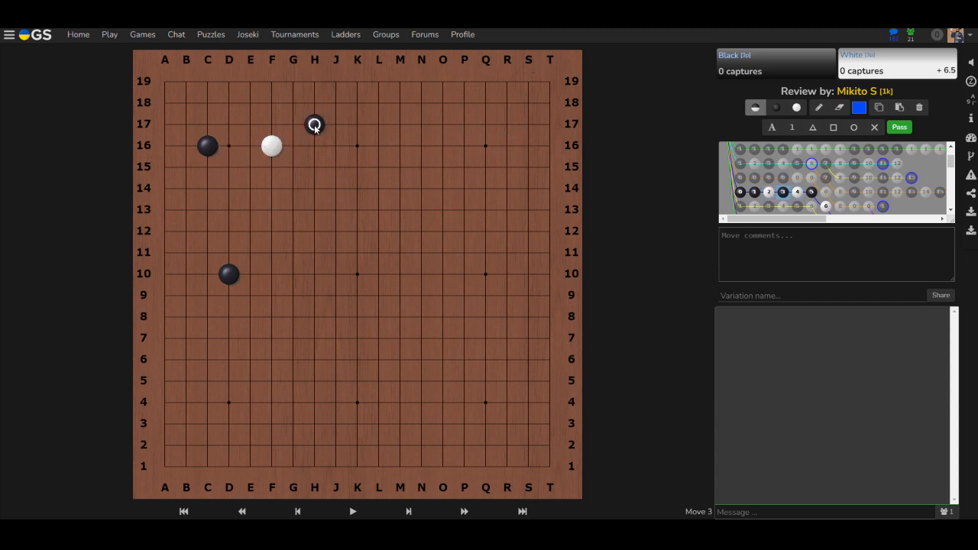
left_click(229, 166)
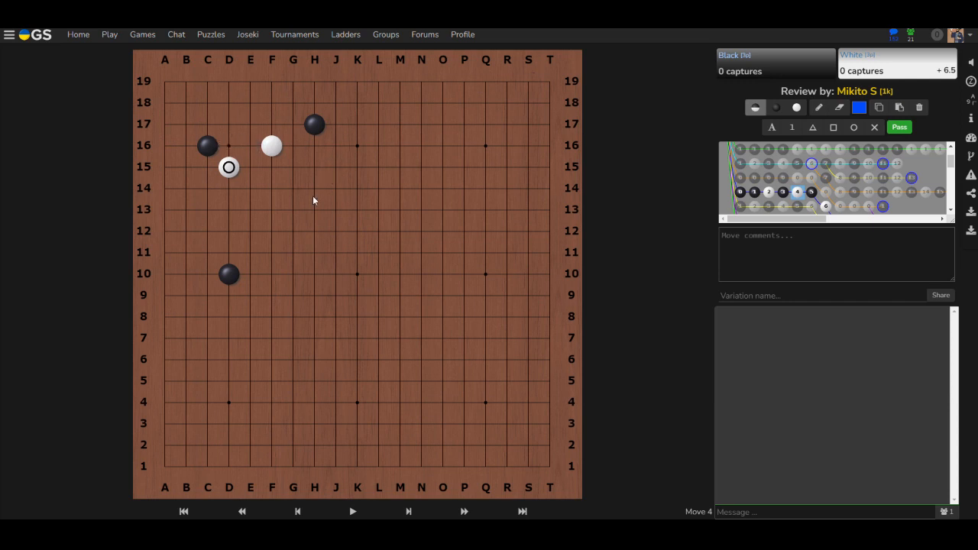
left_click(229, 145)
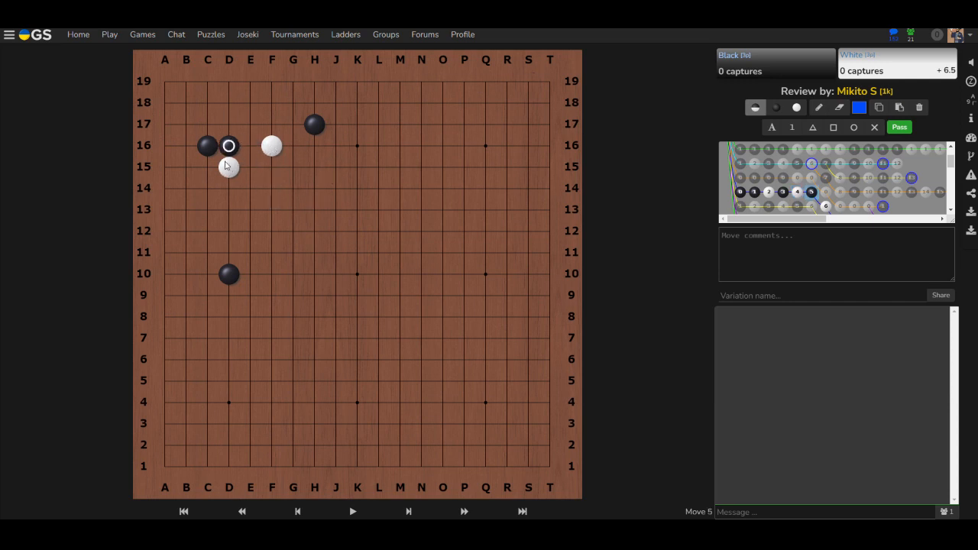
left_click(251, 145)
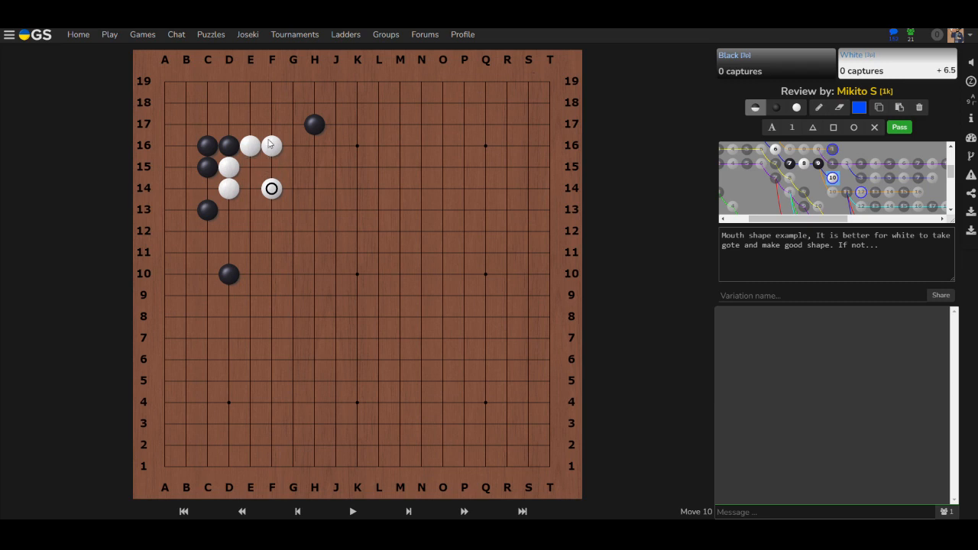
left_click(272, 145)
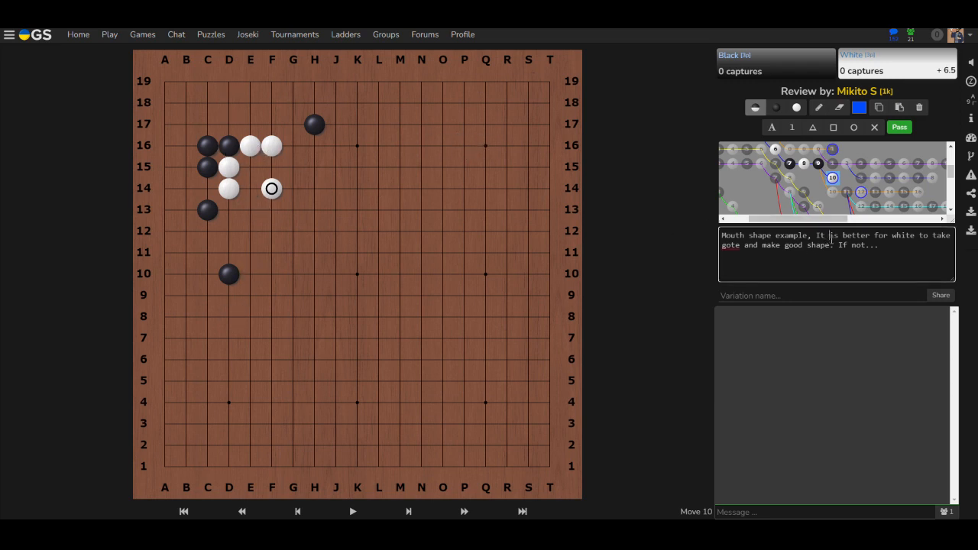
left_click_drag(828, 236, 837, 245)
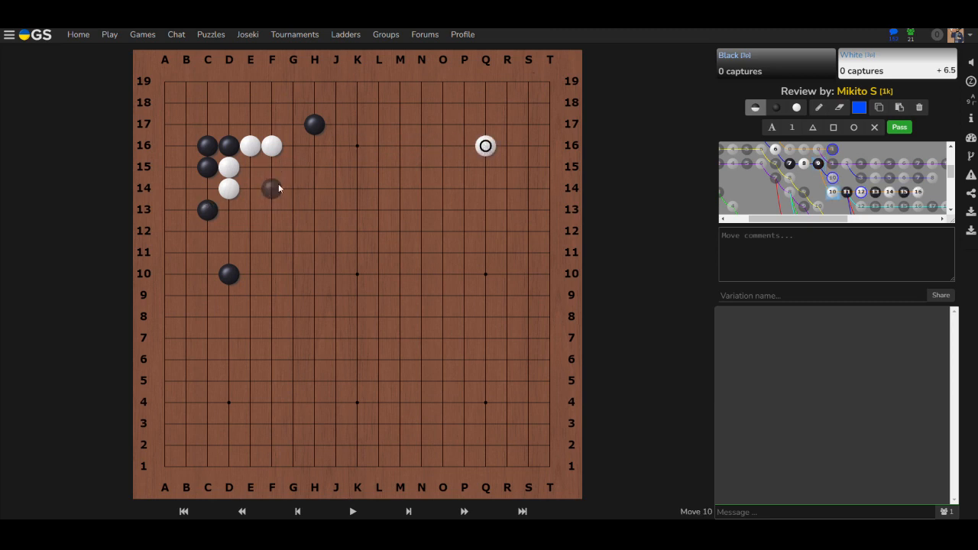
Have Black take the vital point F14 and White fill at E15
left_click(293, 188)
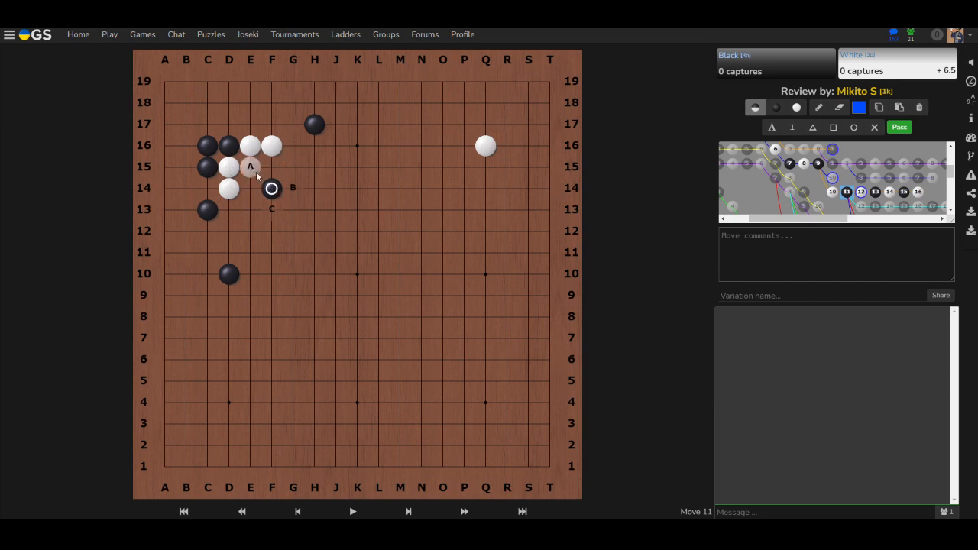
left_click(272, 209)
type("heavy stones, lacking eye shape and influence")
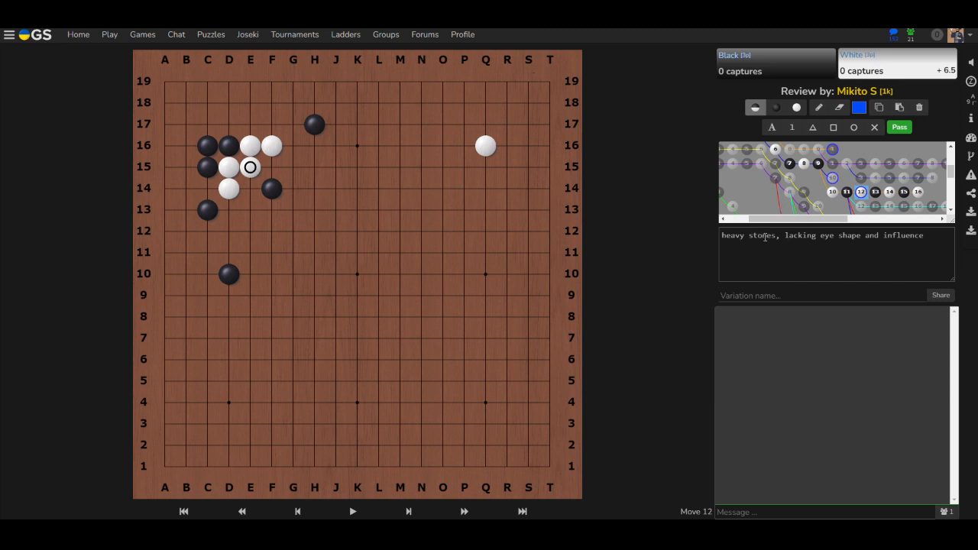
mouse_move(753, 220)
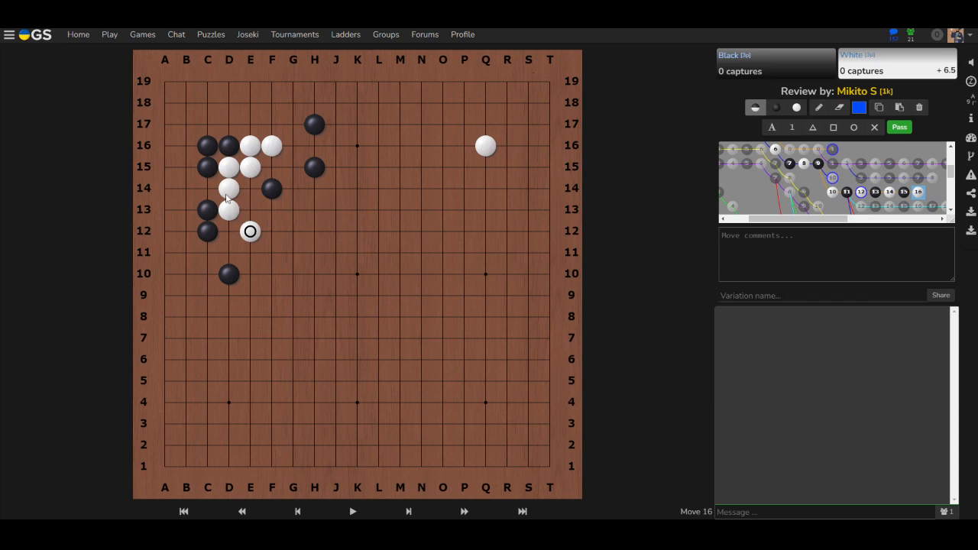
mouse_move(272, 142)
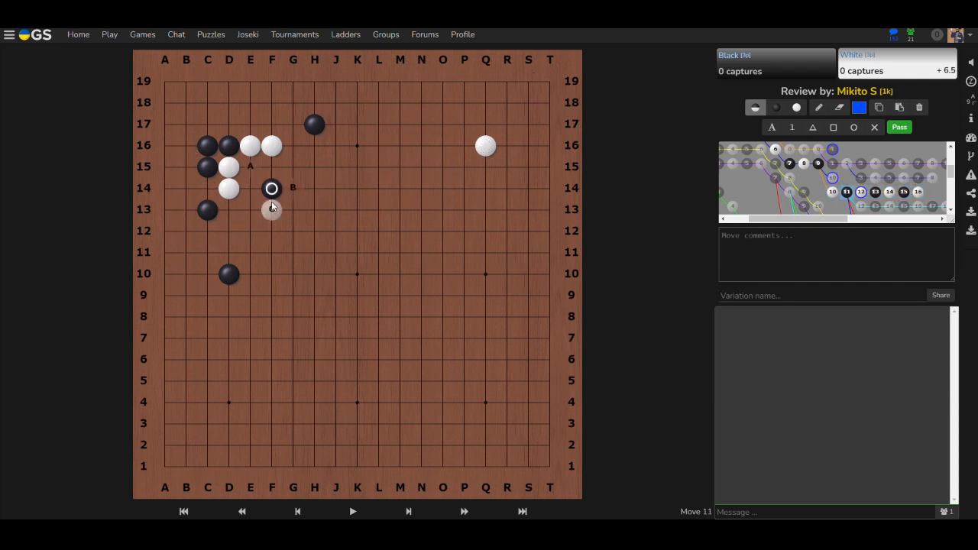
Continue with White G14 through Black C14 and E13 in the upper-left fight
left_click(251, 167)
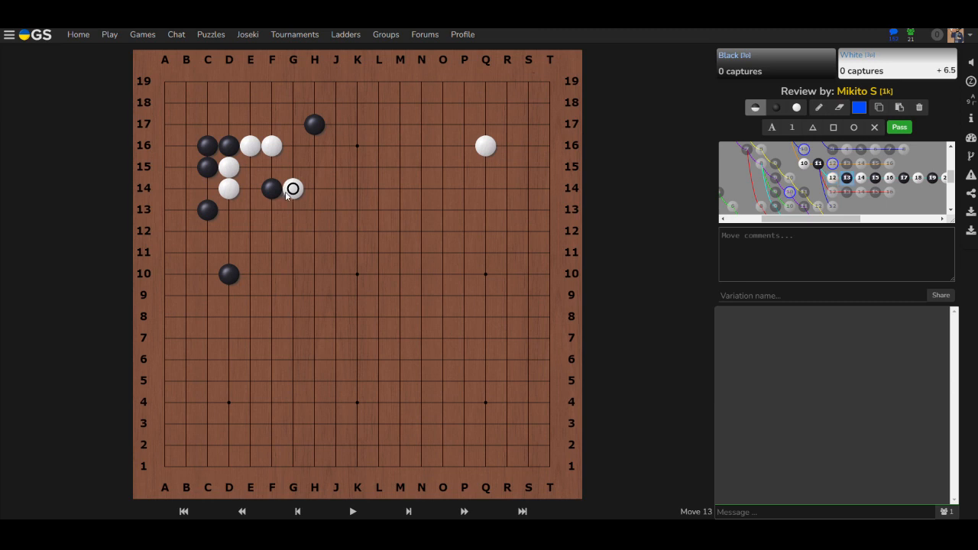
left_click(293, 188)
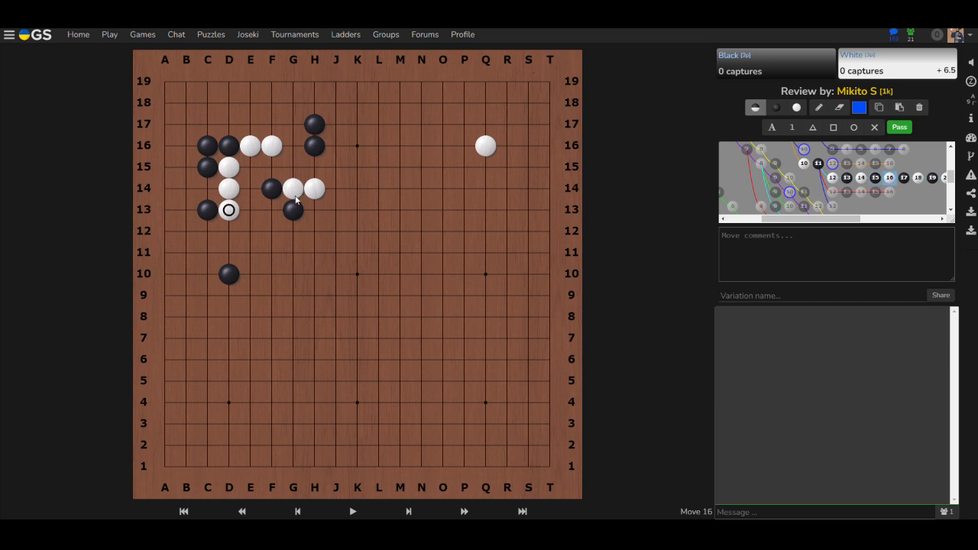
left_click(208, 188)
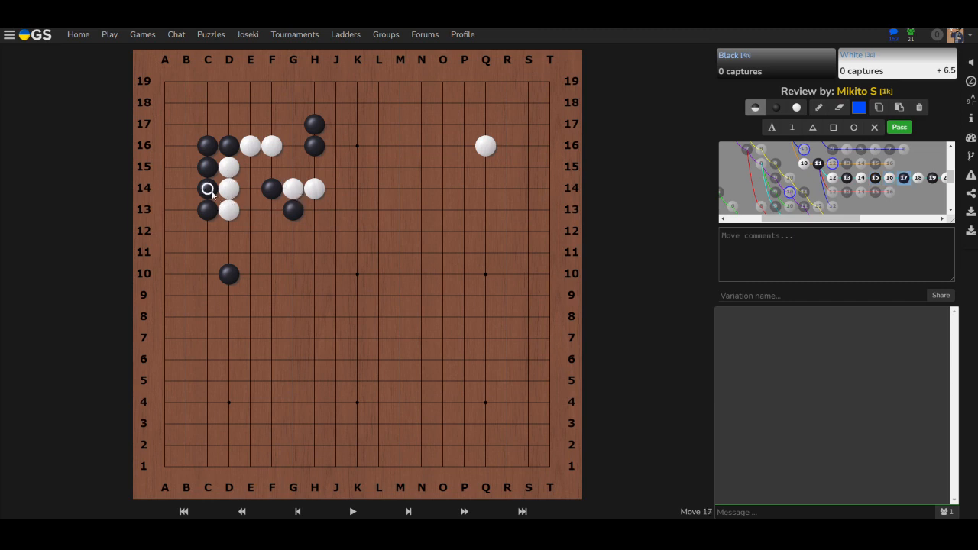
left_click(250, 211)
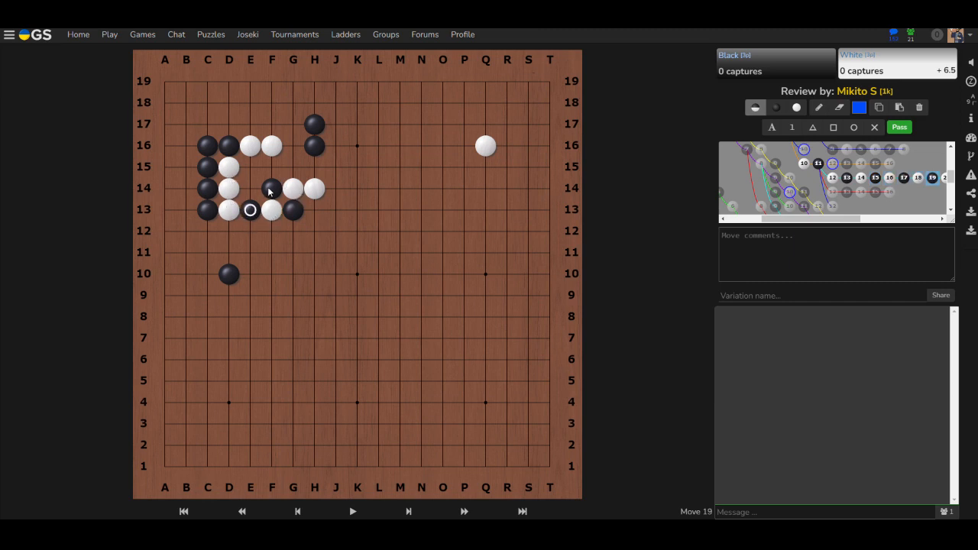
Play White F12, Black E12 and on to move 25, the position marked bad for White
left_click(272, 231)
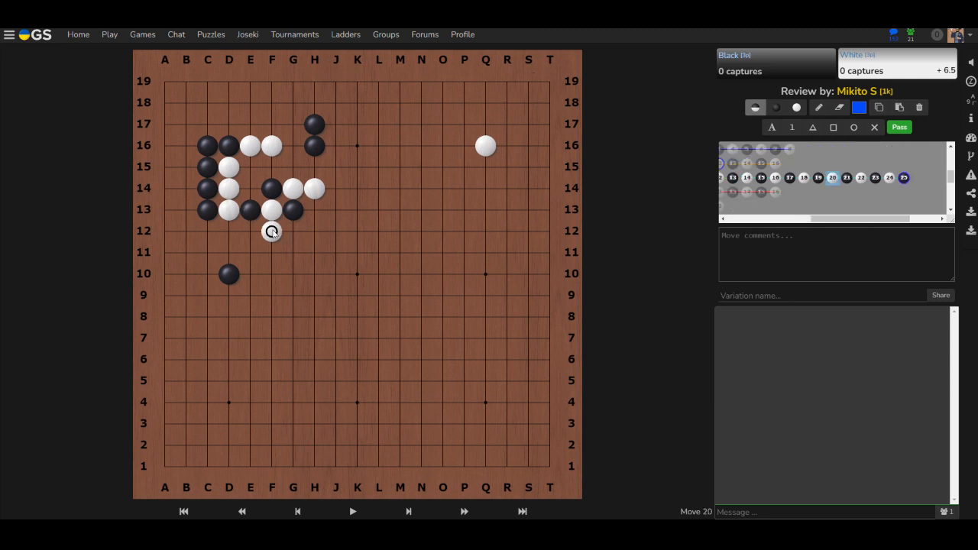
left_click(229, 231)
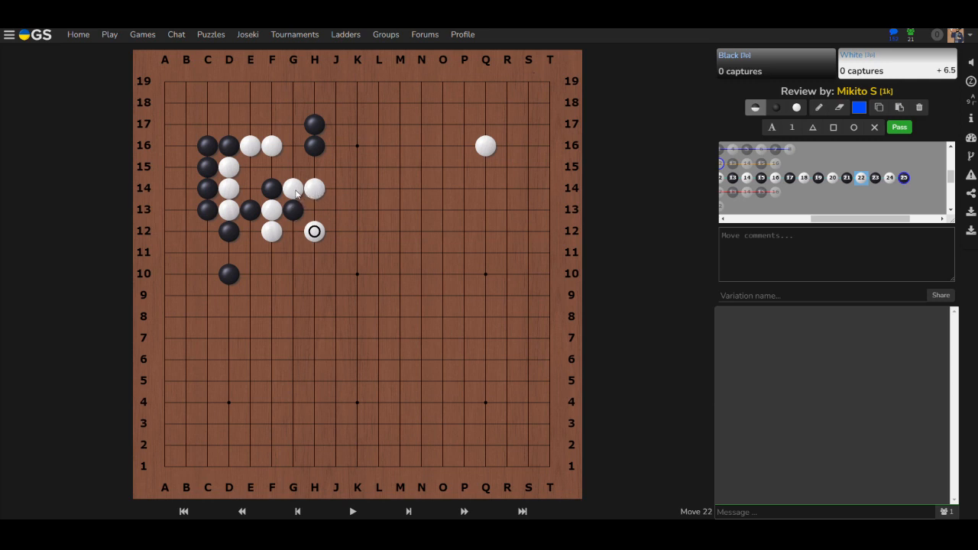
left_click(229, 231)
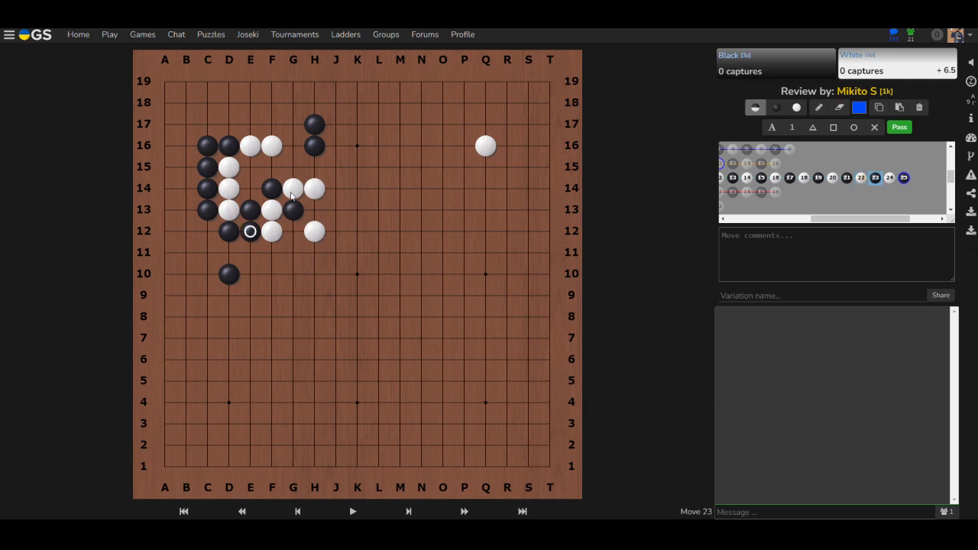
left_click(293, 230)
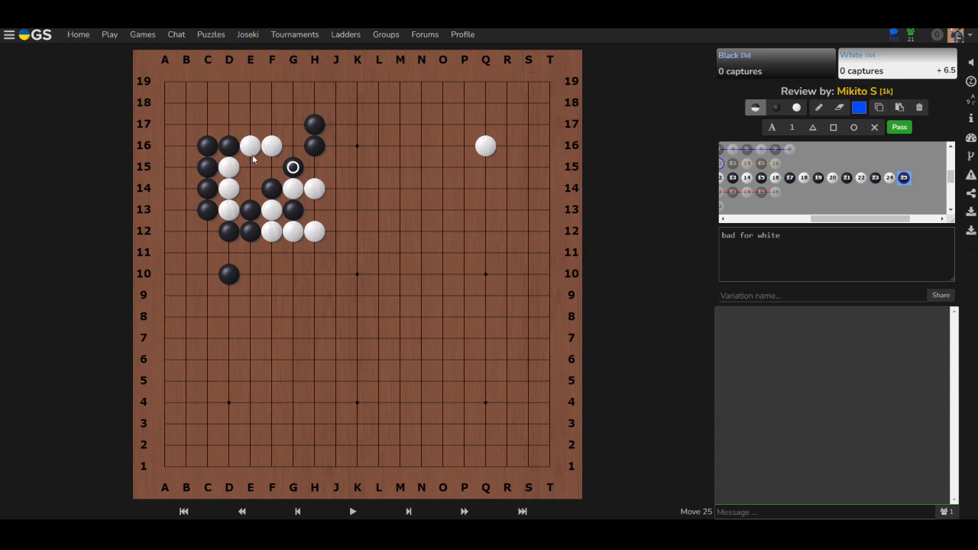
left_click(293, 103)
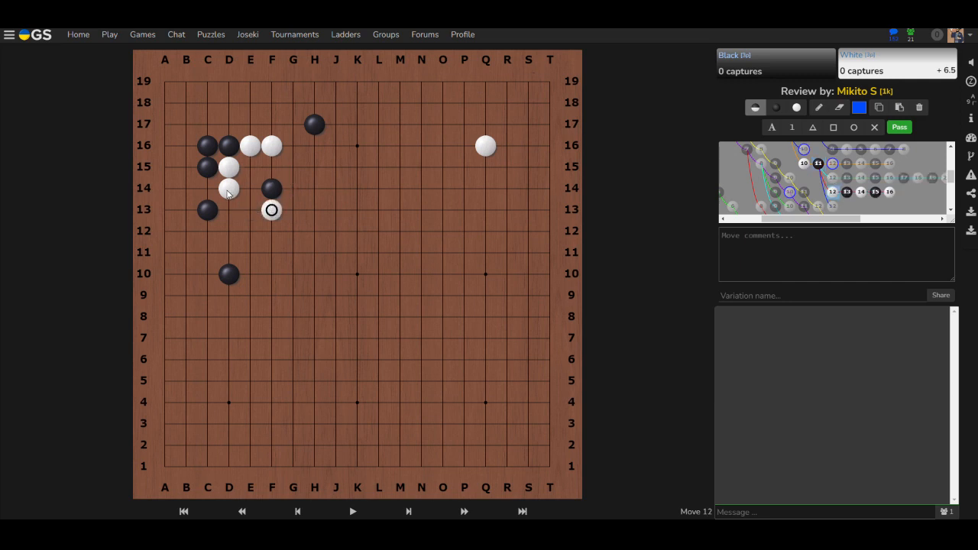
mouse_move(274, 214)
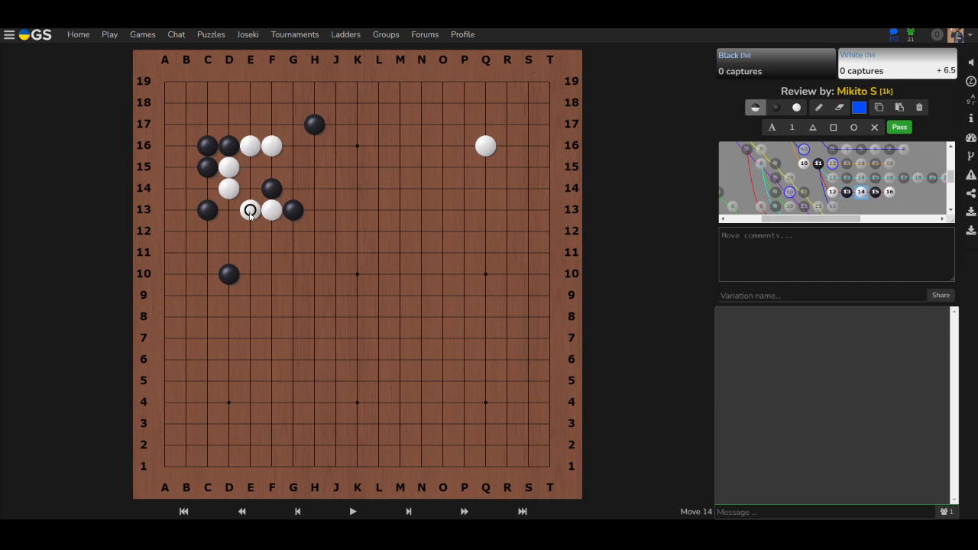
Continue the F13 alternative line with White connecting at E15
left_click(293, 189)
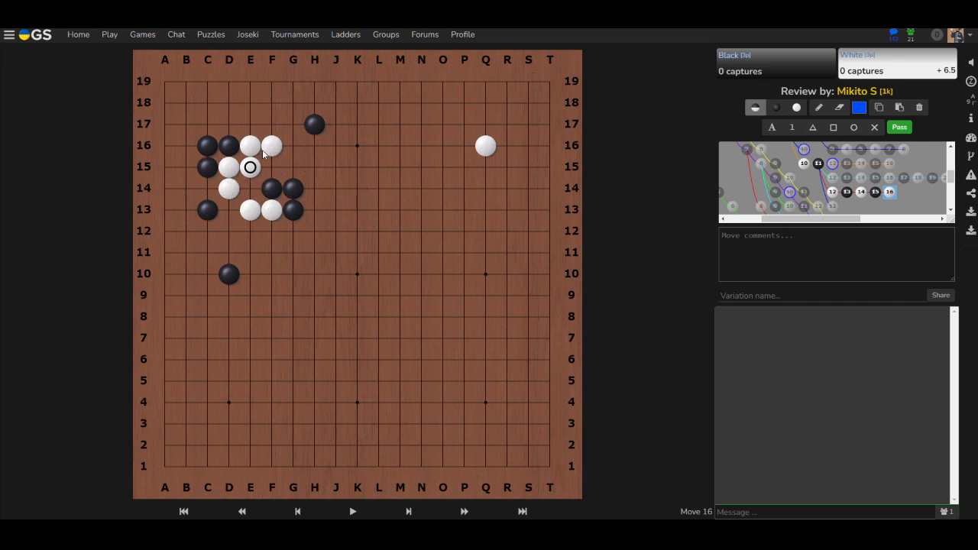
mouse_move(281, 203)
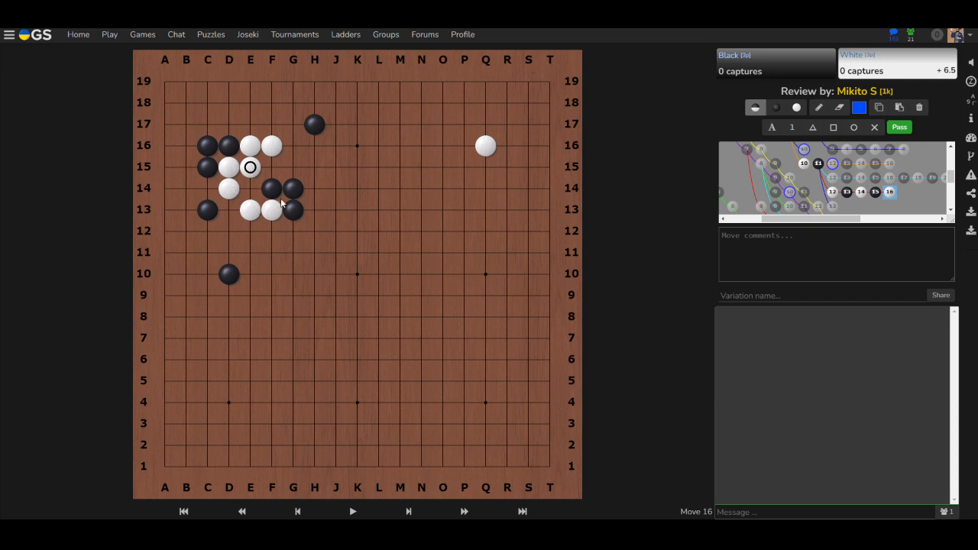